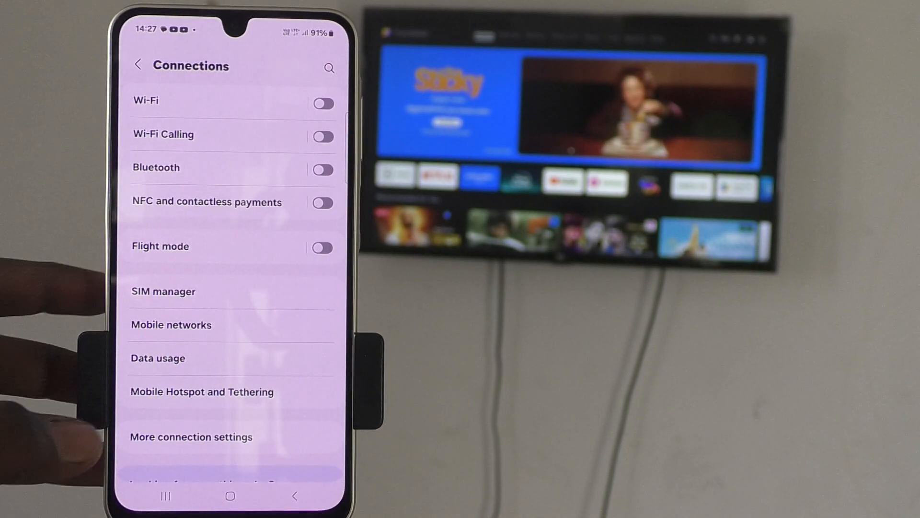
Reach the Mobile Hotspot configuration for the Galaxy A05s network via Mobile Hotspot and Tethering.
click(201, 391)
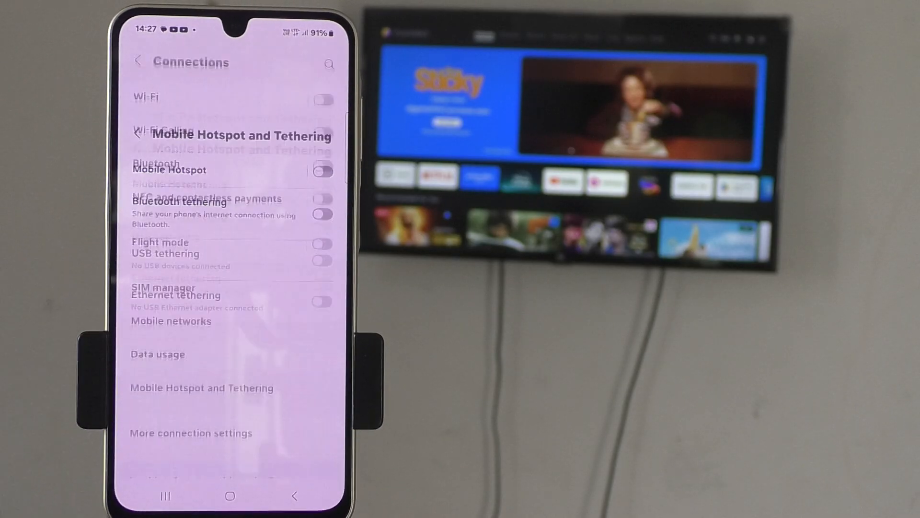
click(200, 387)
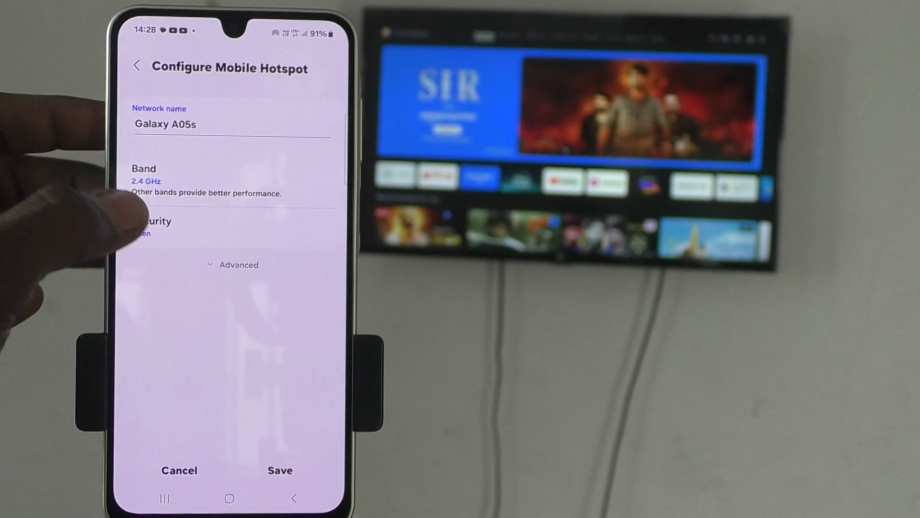
click(151, 228)
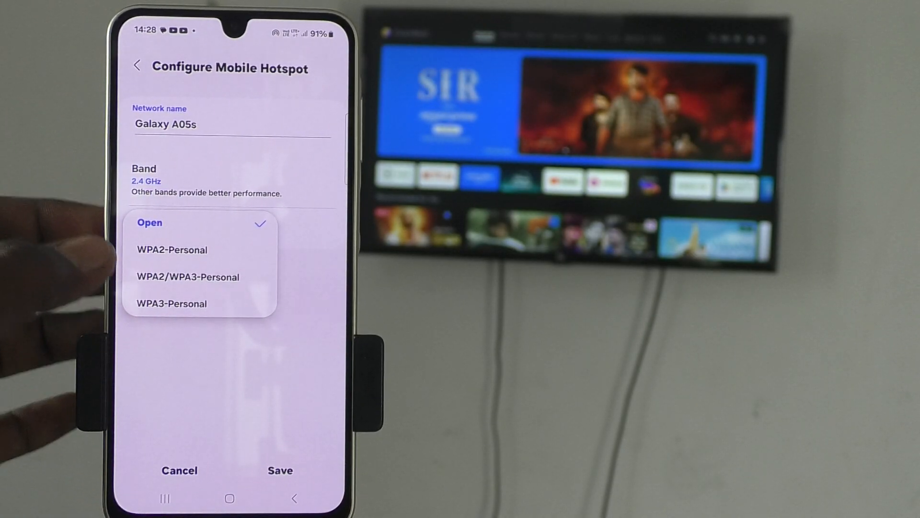
click(172, 249)
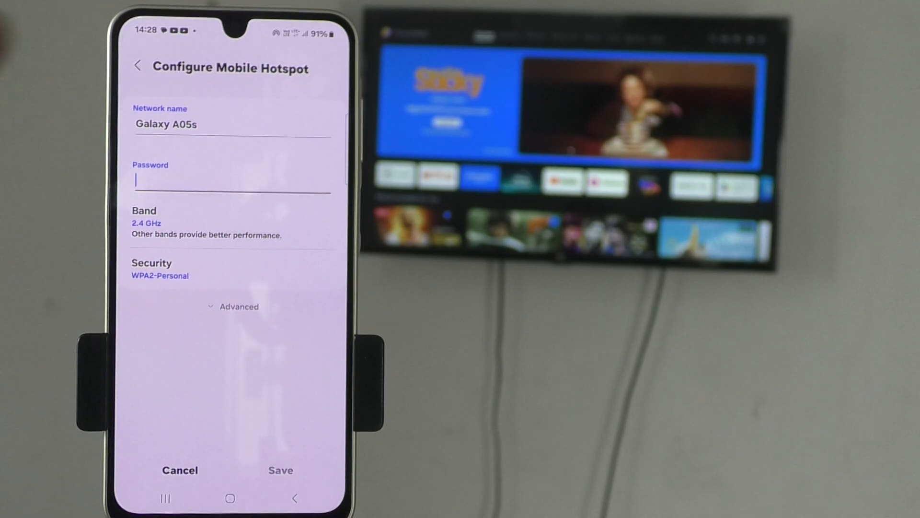
click(232, 180)
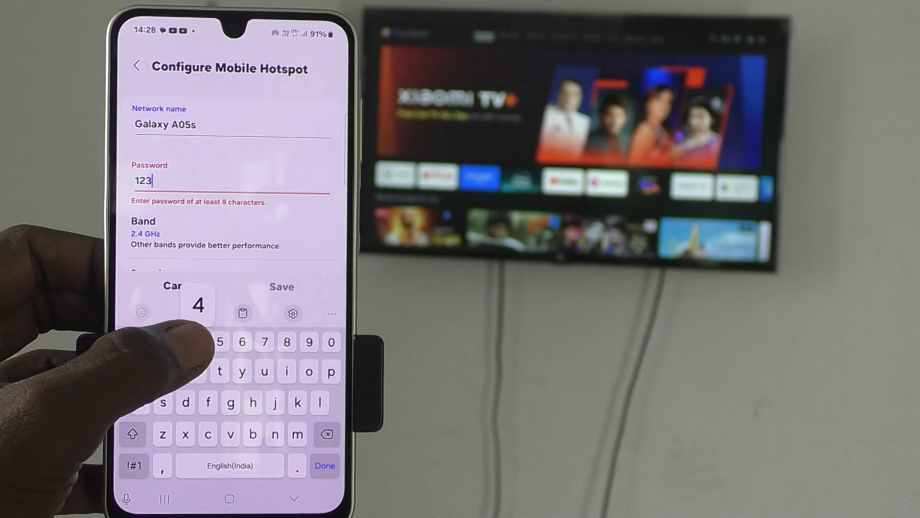
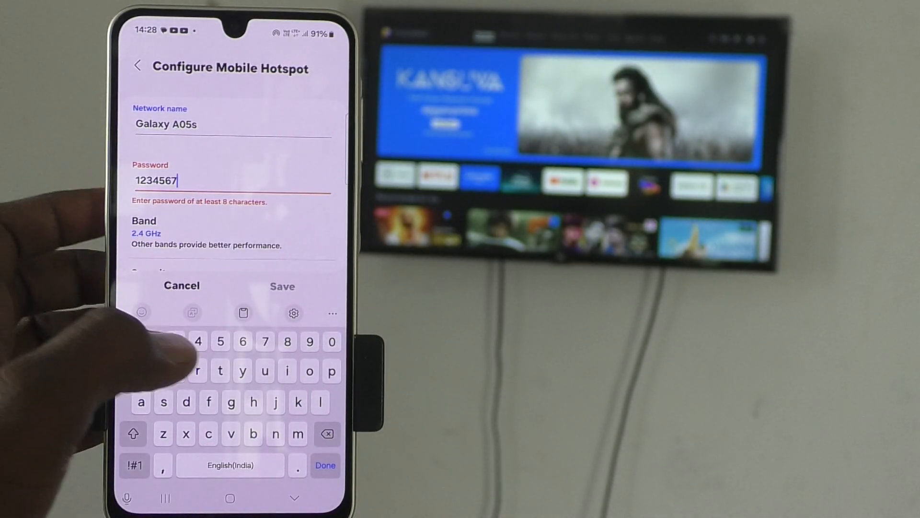
click(287, 341)
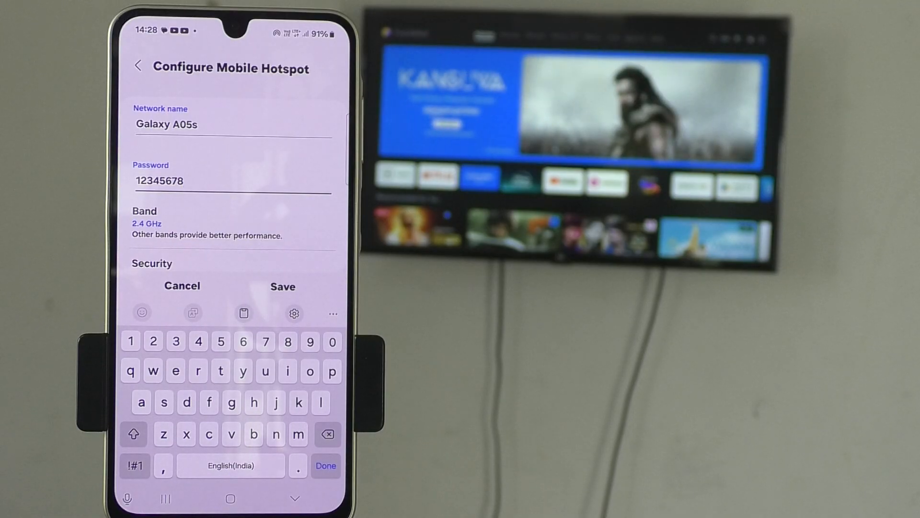
click(282, 286)
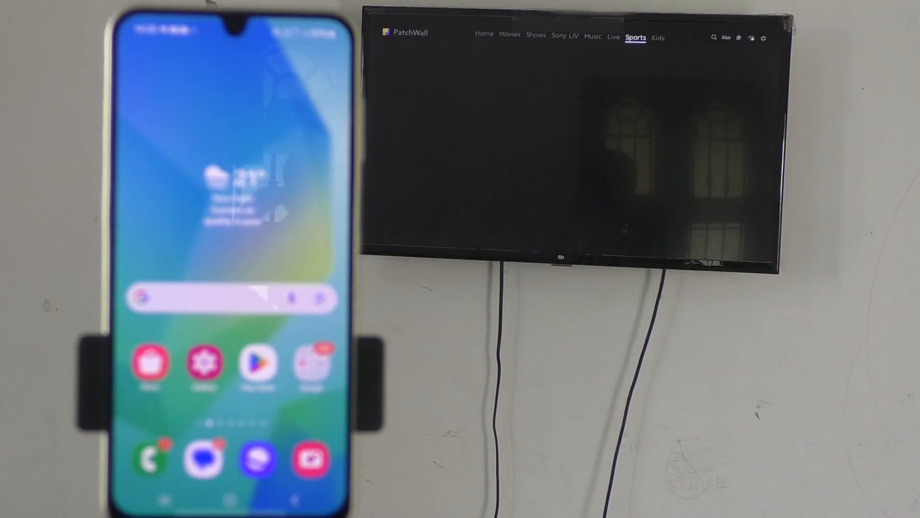
Go from the PatchWall settings gear through Additional settings to the TV's Network & Internet page.
click(658, 38)
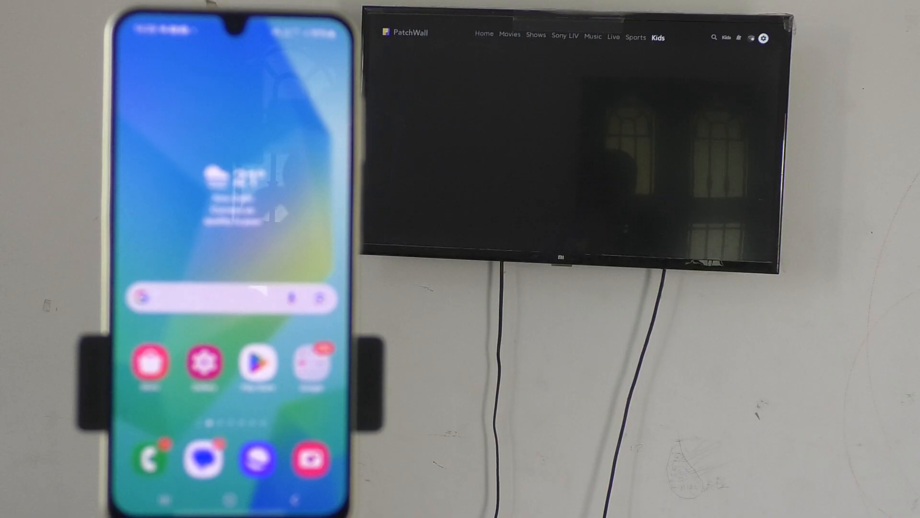
click(762, 37)
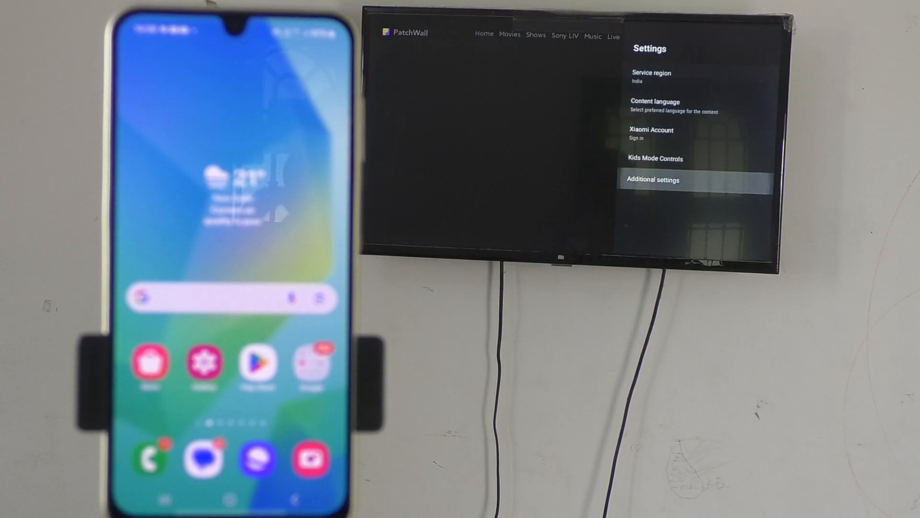
click(653, 180)
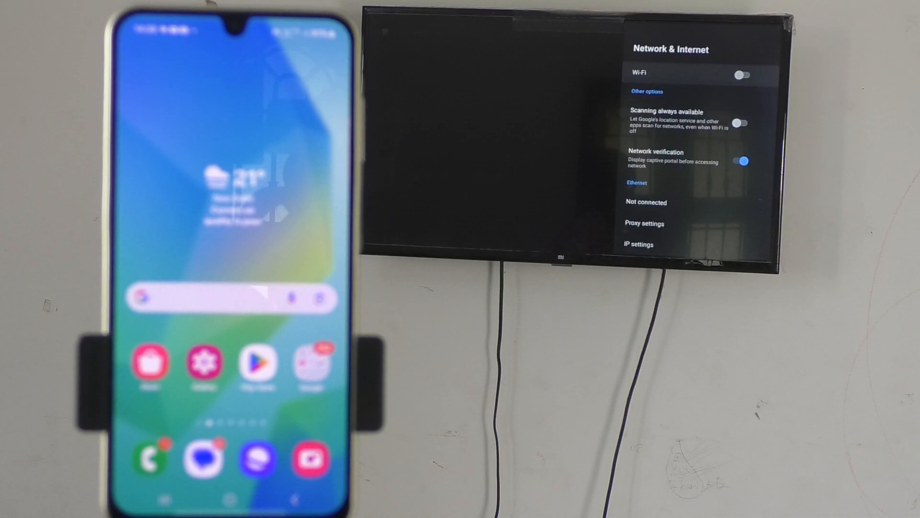
Switch the TV's Wi-Fi on and join the Galaxy A05s hotspot.
click(743, 75)
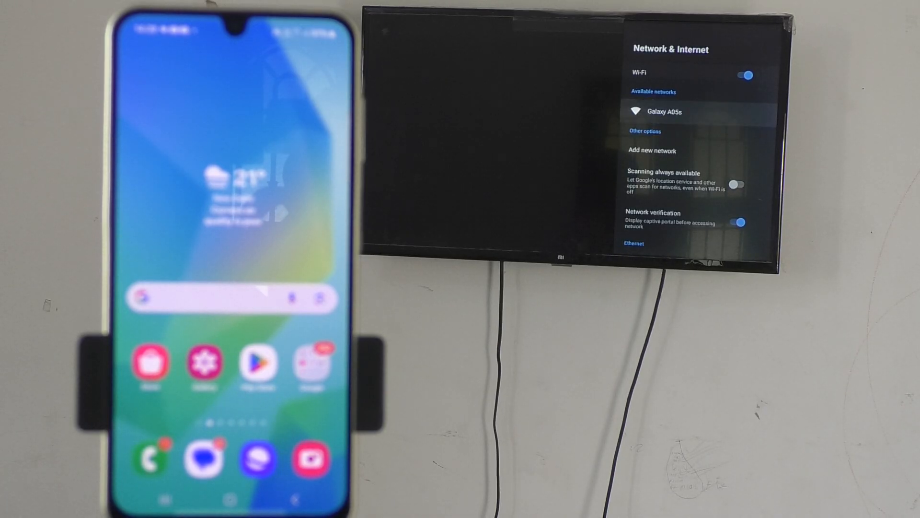
click(663, 111)
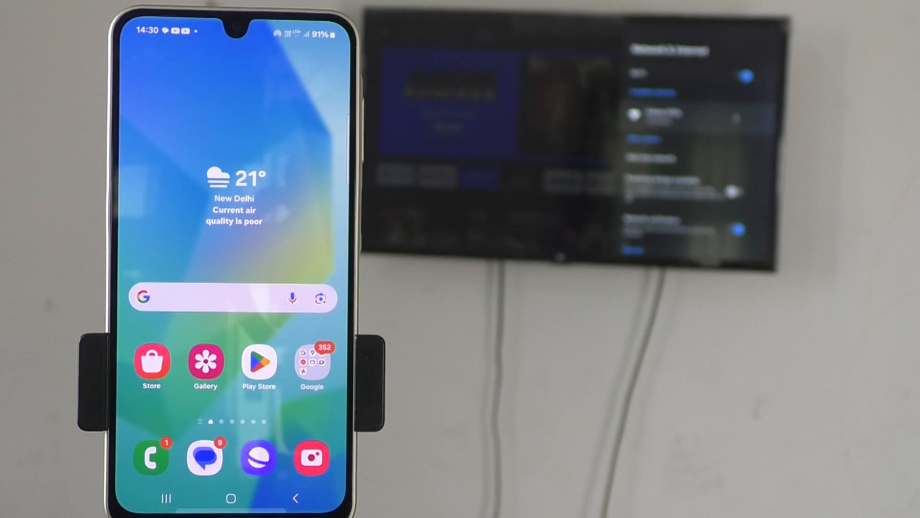
Search Play Store for 'Google home' and install the Google Home app.
click(258, 362)
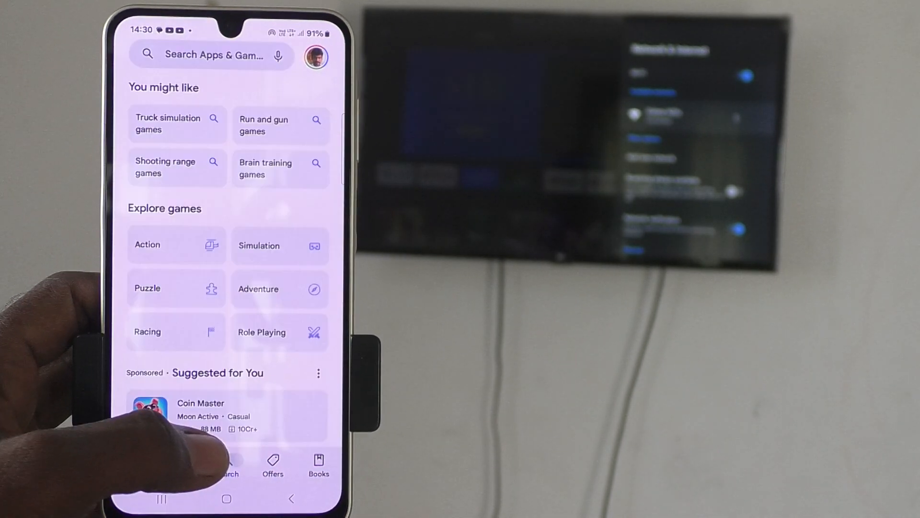
click(211, 55)
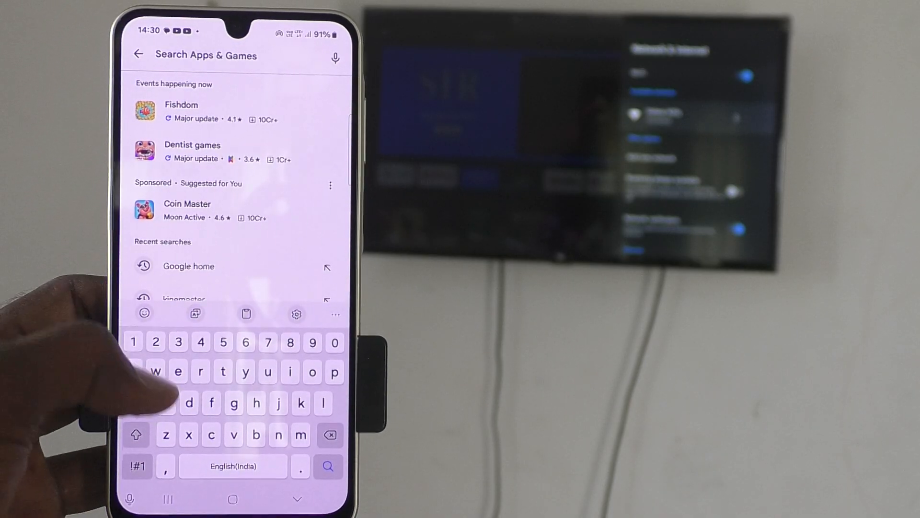
click(189, 266)
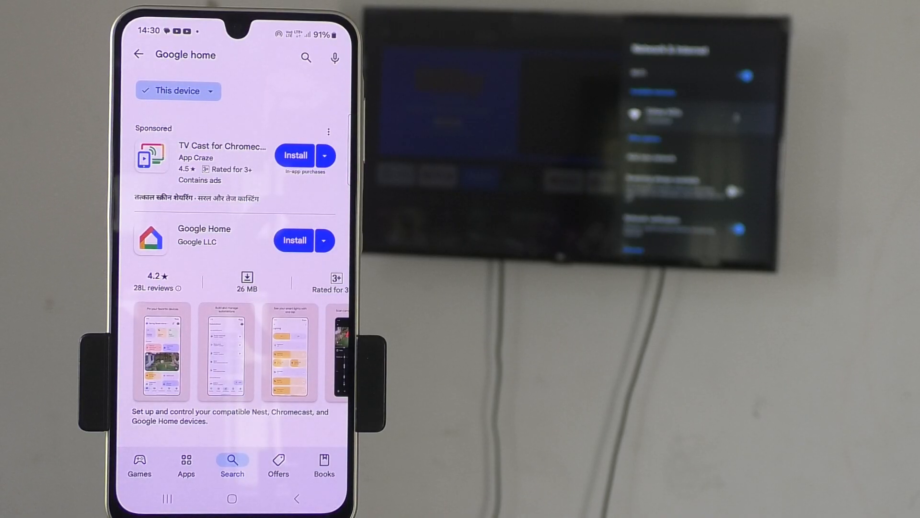
click(293, 240)
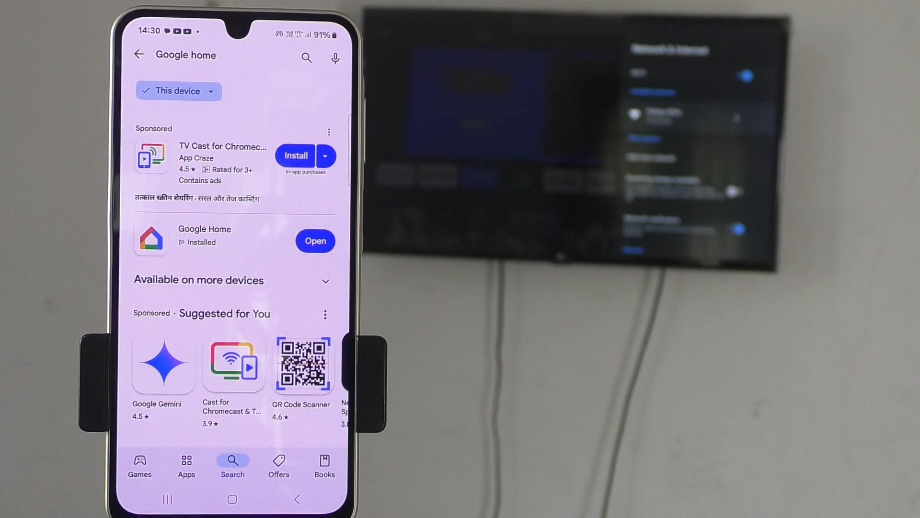
Launch Google Home from its Play Store listing.
click(316, 241)
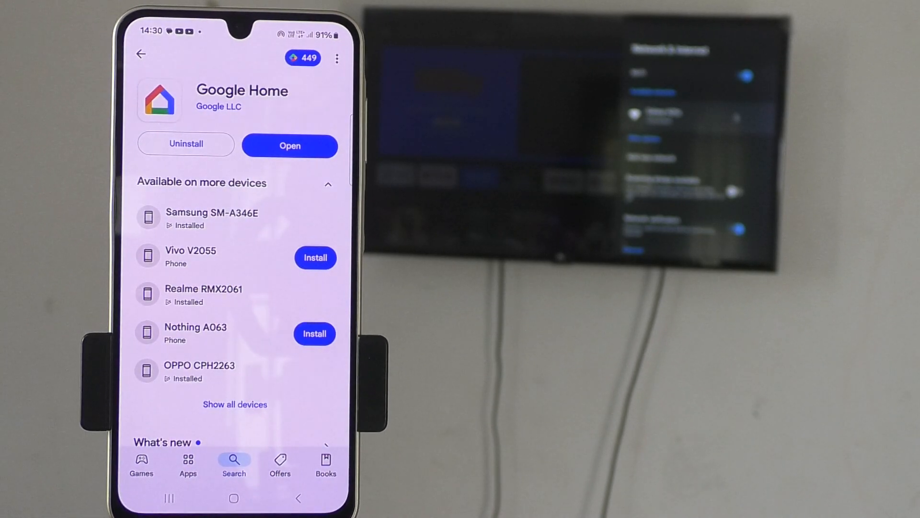
click(288, 146)
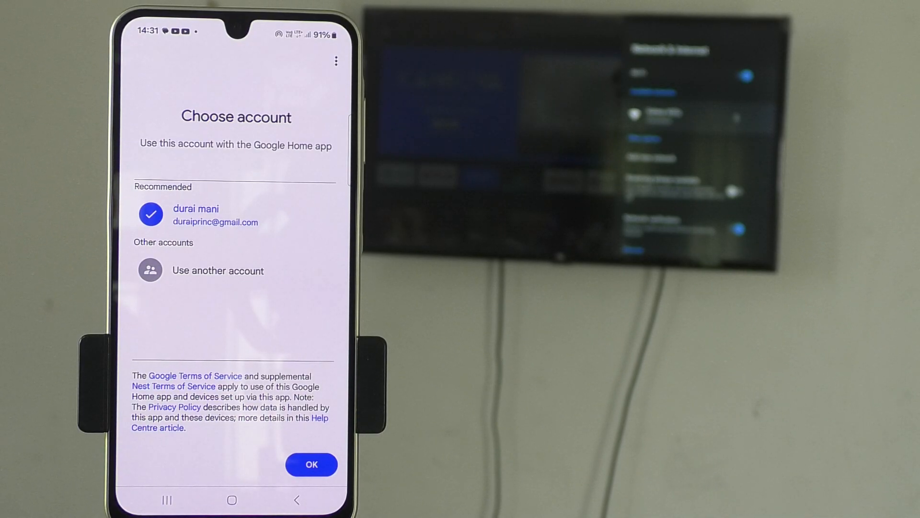
Continue with the recommended account and proceed to the nearby-devices permission request.
click(311, 464)
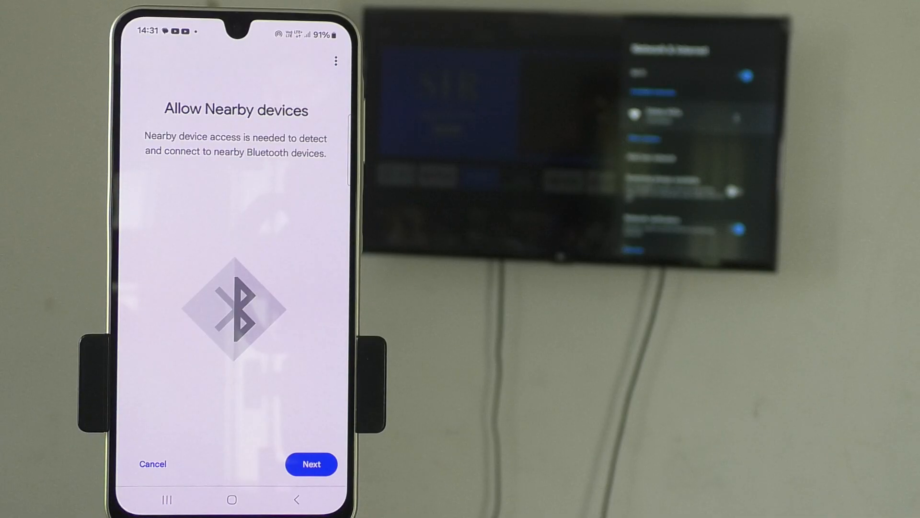
click(311, 464)
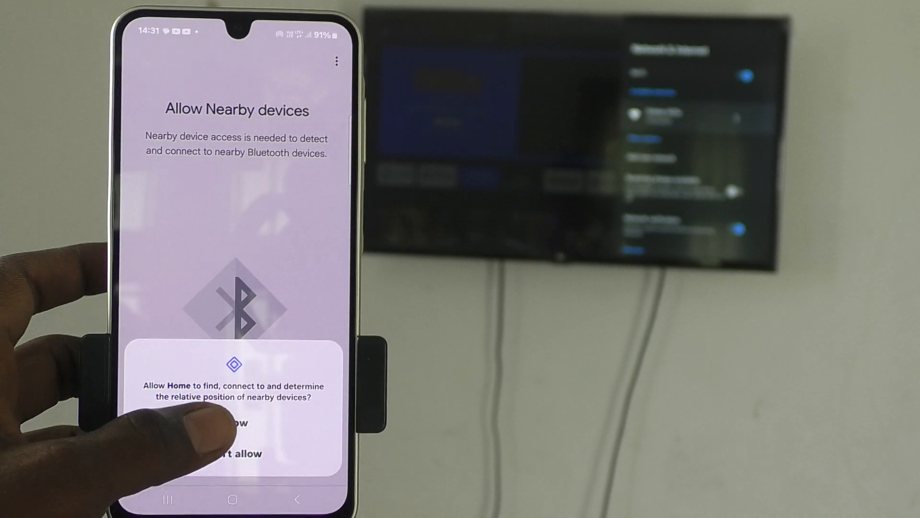
Allow nearby-device access and location access while using the app.
click(234, 423)
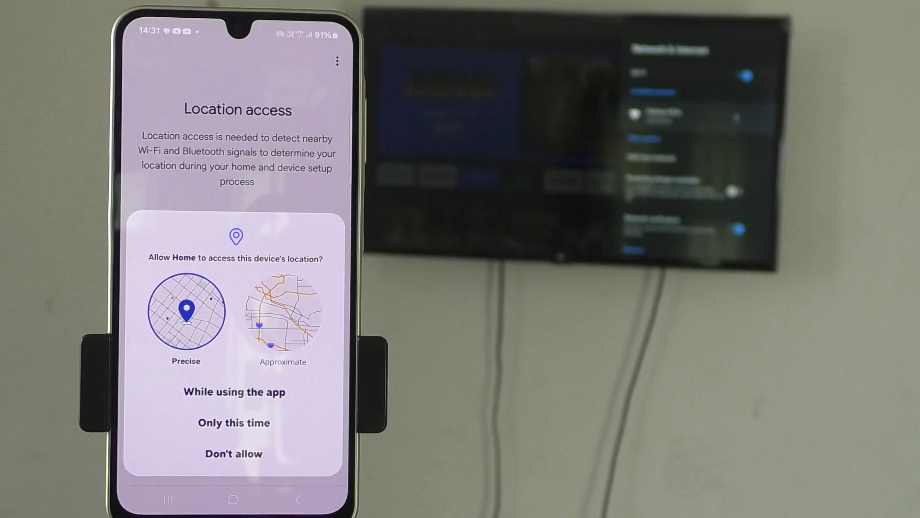
click(234, 392)
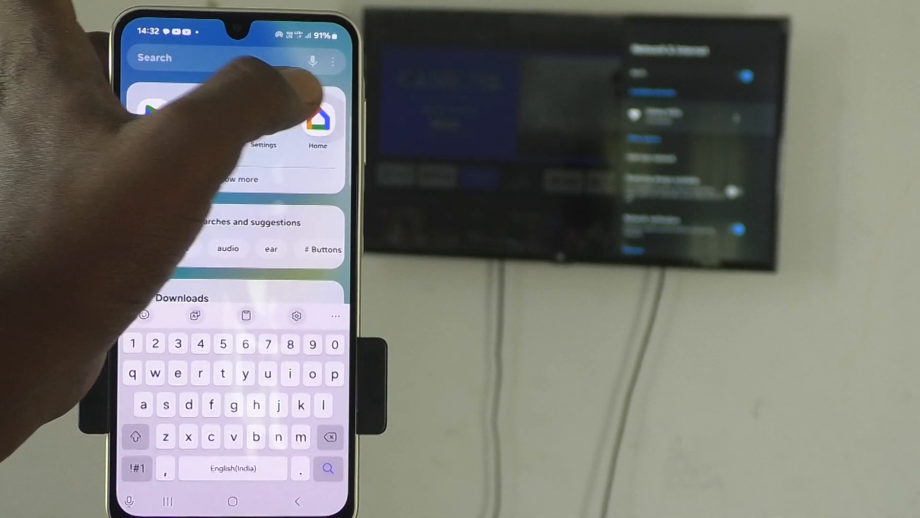
In Google Home's Devices list, select the Android TV to show its control page.
click(317, 121)
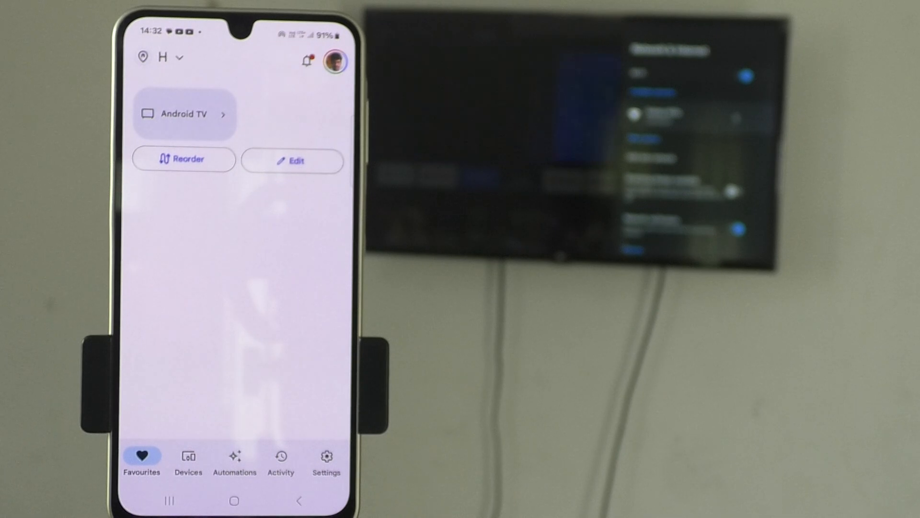
click(188, 461)
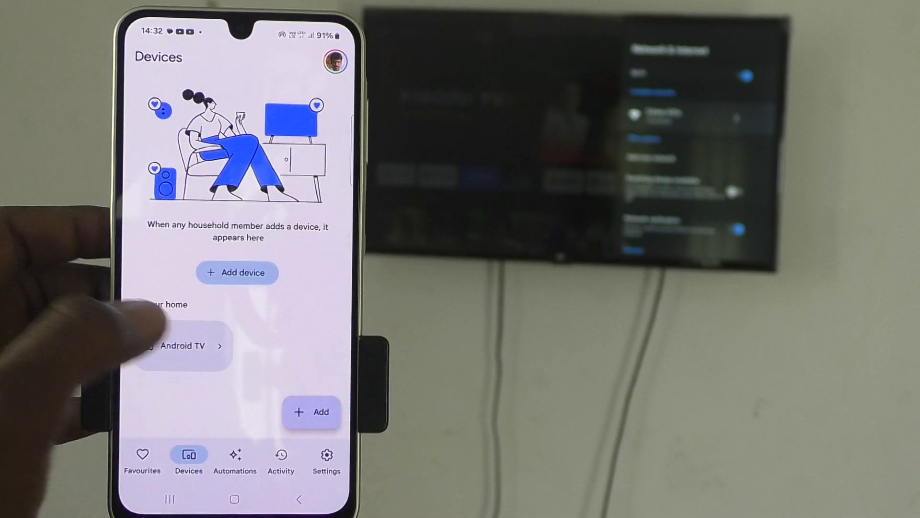
click(183, 345)
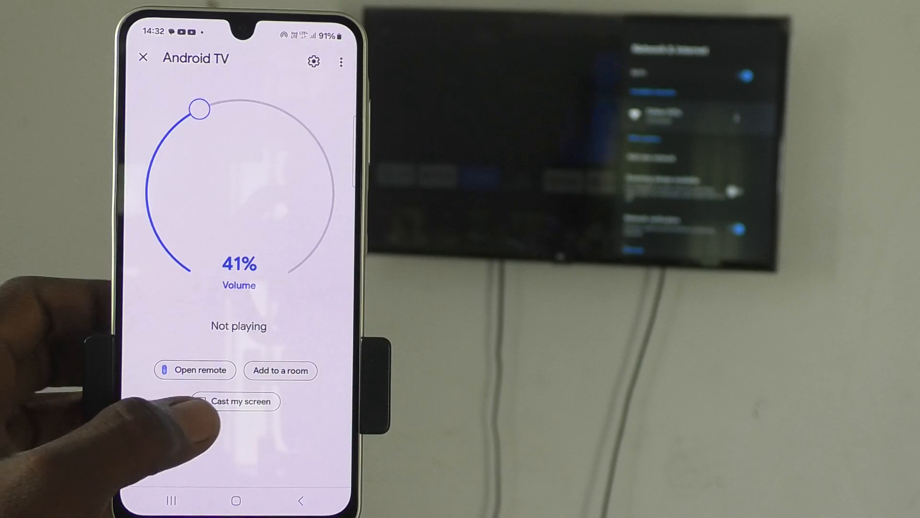
Start Cast my screen to the Android TV, confirm it, and return to the phone's home screen.
click(233, 401)
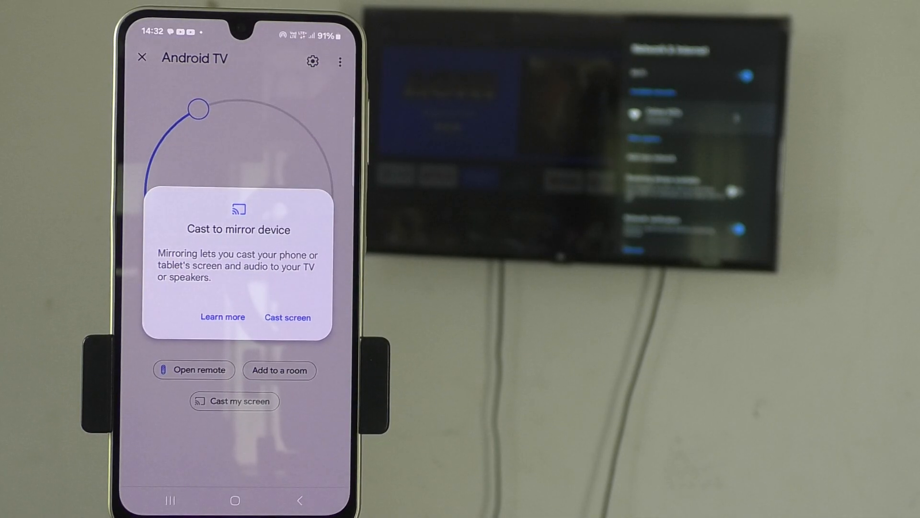
click(287, 317)
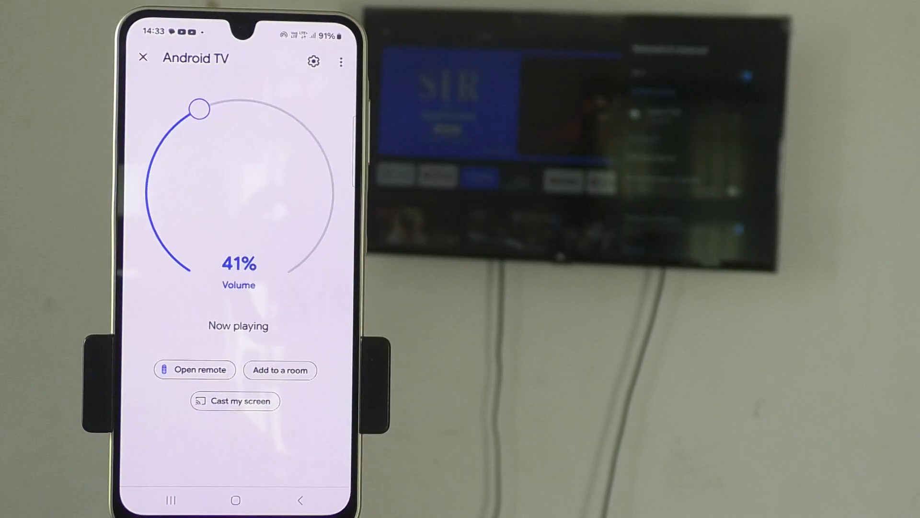
click(234, 401)
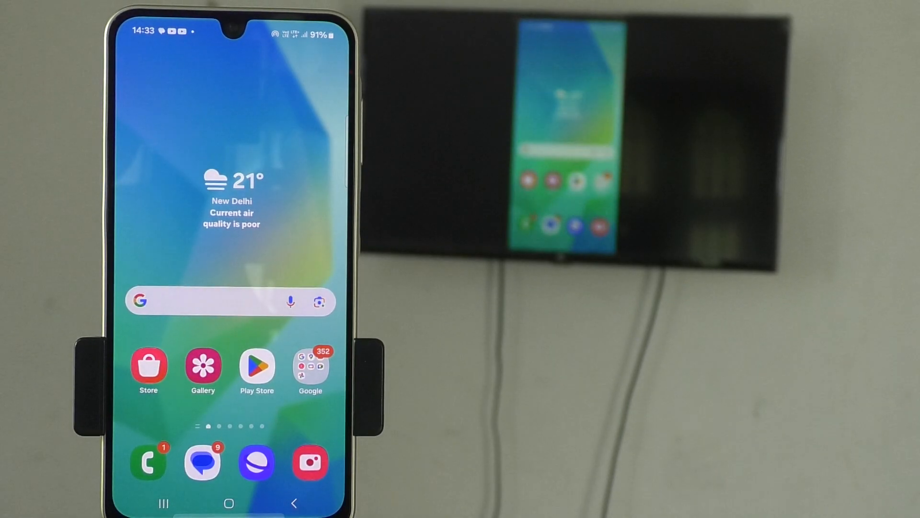
Launch YouTube and rerun the earlier '5 minute tech' search from history.
click(310, 365)
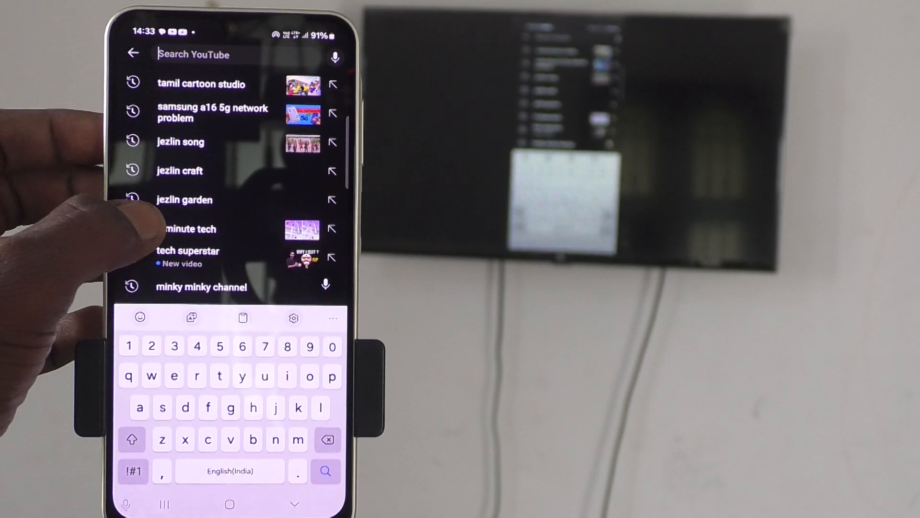
click(188, 228)
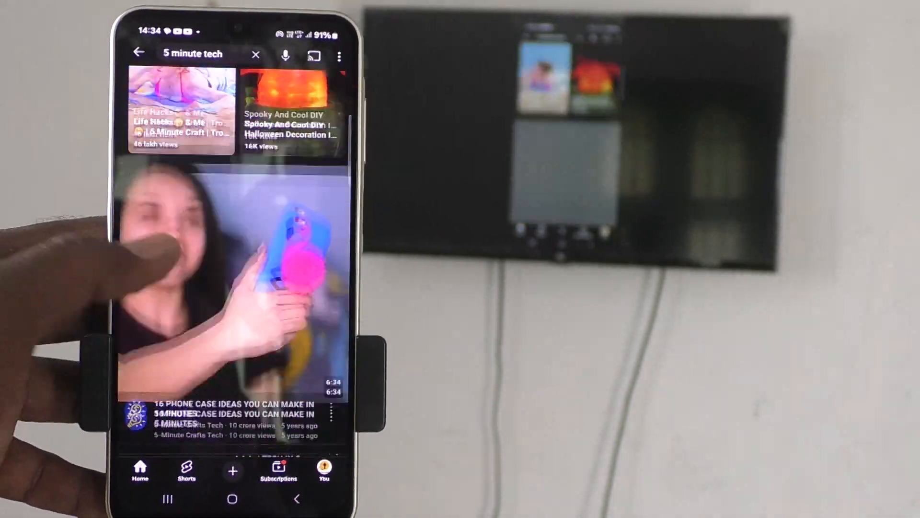
scroll(down, 3)
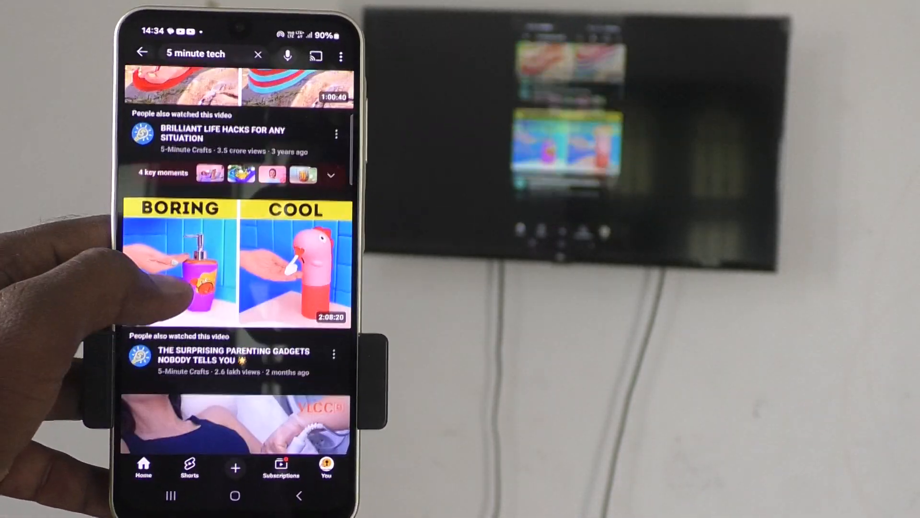
scroll(up, 3)
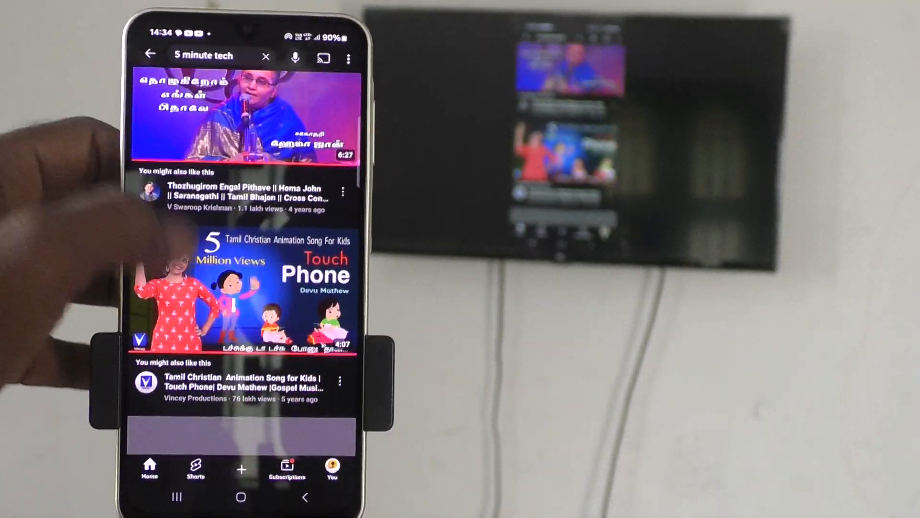
Edit the query to '5 minutes tech' and search via the suggestion.
click(211, 56)
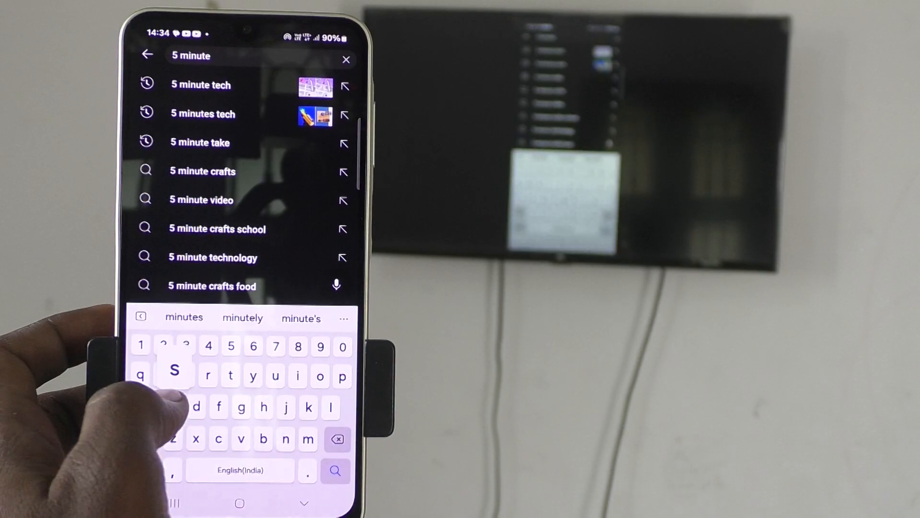
text(s t)
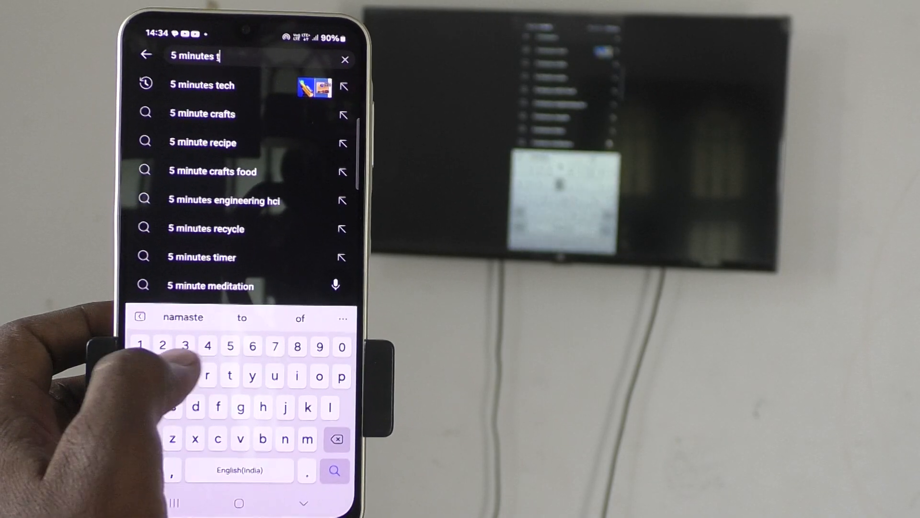
click(201, 84)
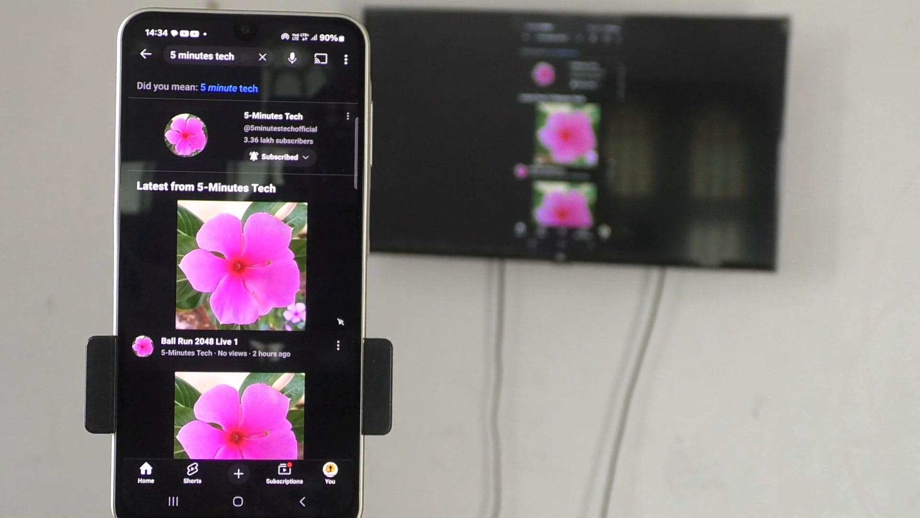